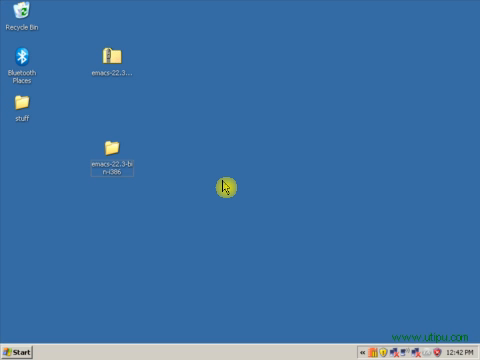
mouse_move(94, 292)
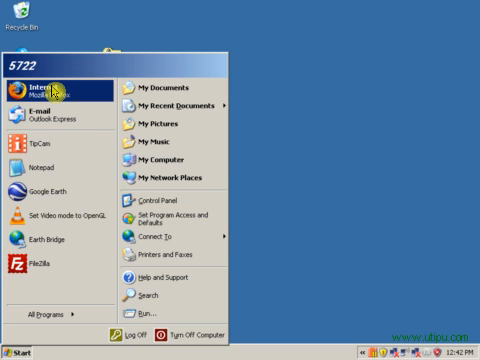
Launch Firefox and search Google for 'emacs download'
click(40, 92)
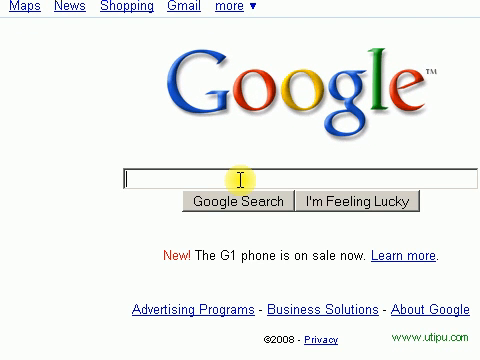
text(emacs download)
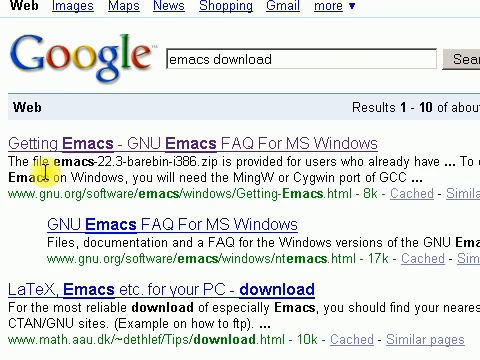
mouse_move(116, 150)
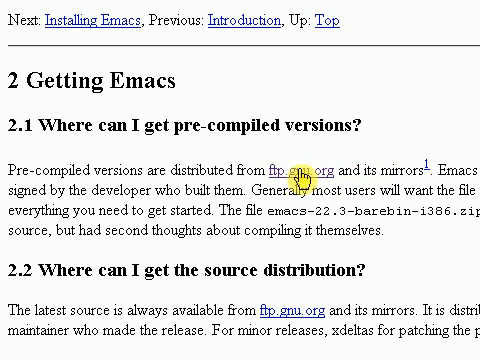
From the ftp.gnu.org Windows directory, save emacs-22.3-bin-i386.zip to disk
click(300, 168)
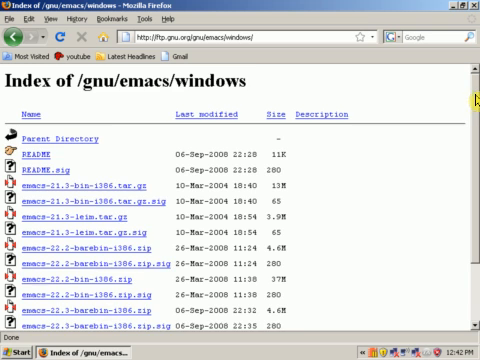
scroll(down, 3)
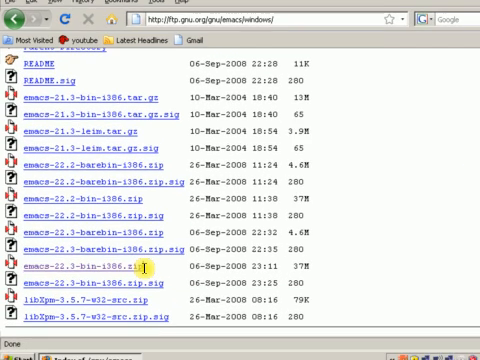
scroll(down, 3)
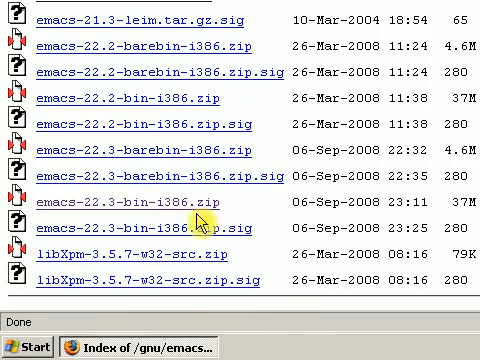
mouse_move(136, 206)
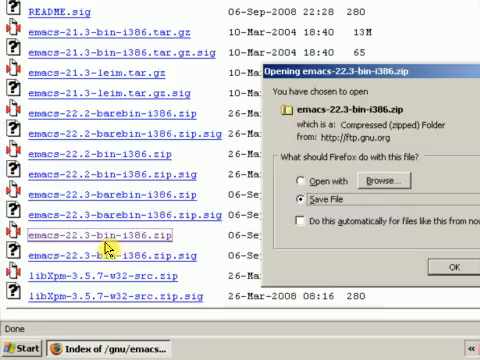
click(450, 266)
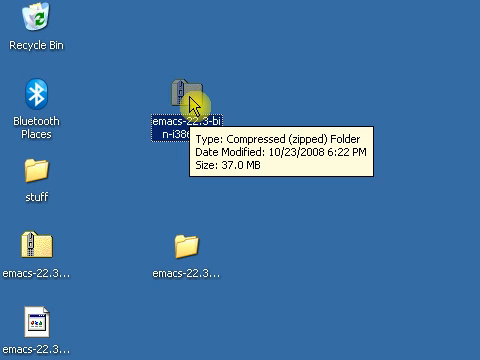
Extract the downloaded Emacs 22.3 zip into a folder on the desktop
double_click(184, 90)
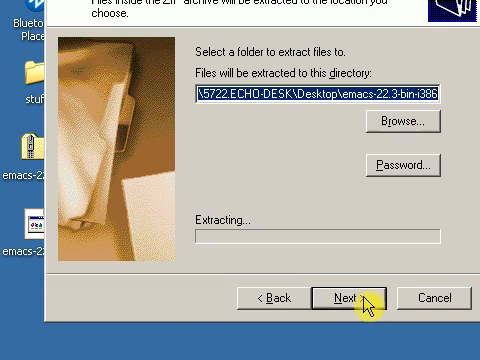
click(356, 298)
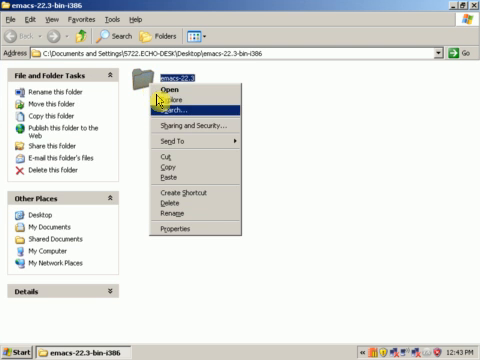
Copy the extracted emacs-22.3 folder and paste it into D:\Apps via My Computer
click(18, 352)
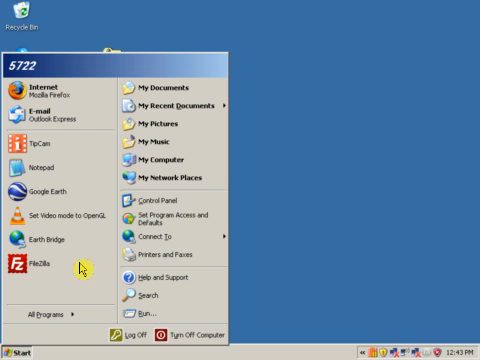
click(156, 156)
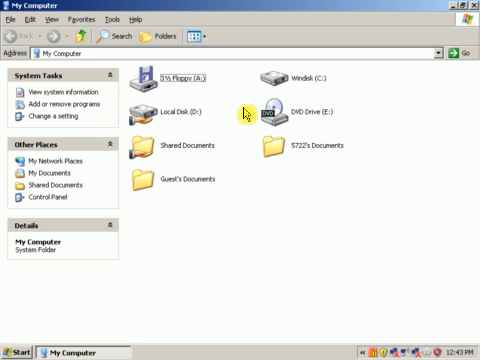
click(296, 80)
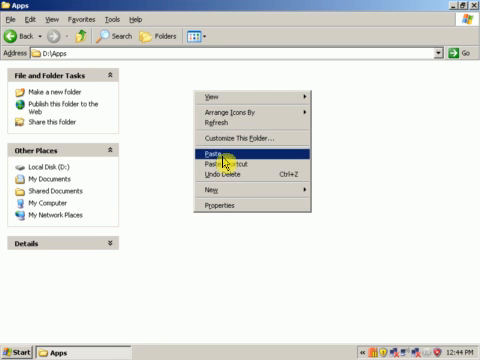
click(216, 152)
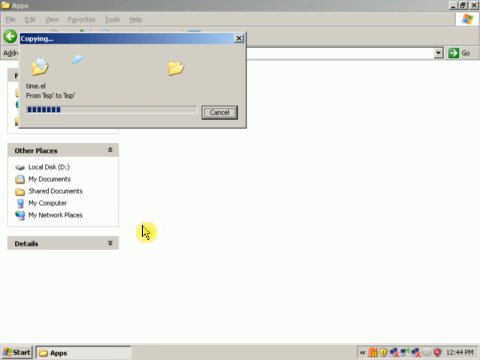
click(20, 344)
text(www.scott-n)
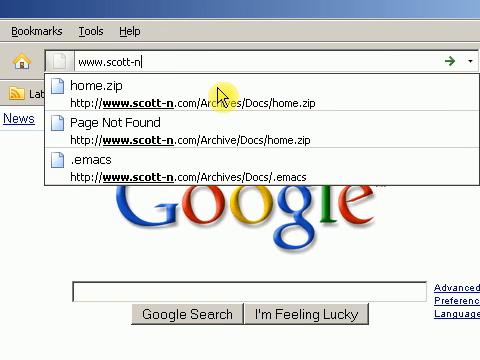
text(.com/Archives/Docs/home.zip)
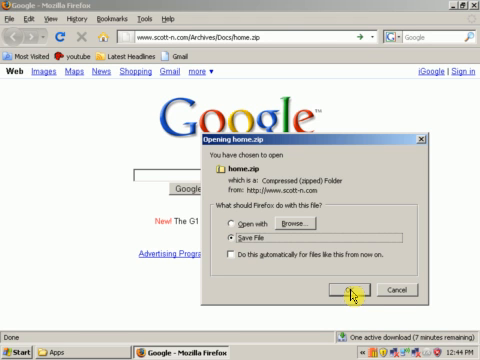
click(342, 290)
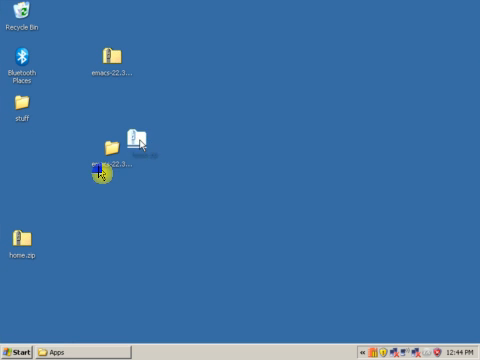
Extract home.zip with Extract All into a desktop home folder and move it aside
right_click(196, 58)
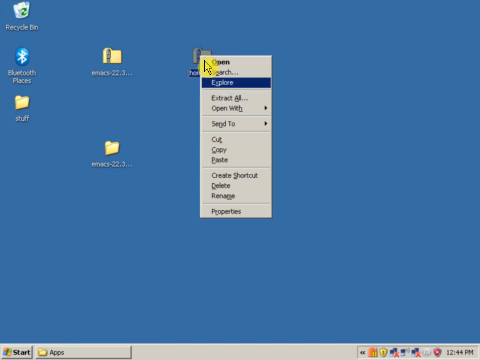
click(218, 96)
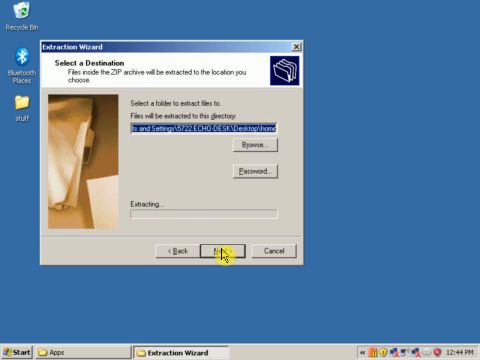
click(224, 248)
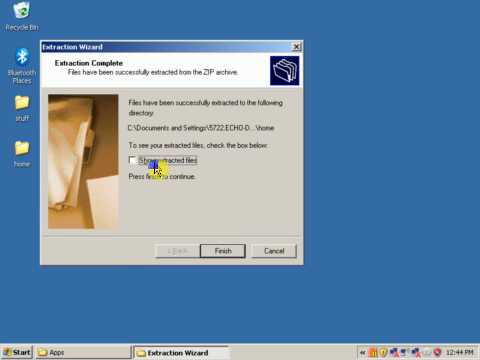
click(224, 252)
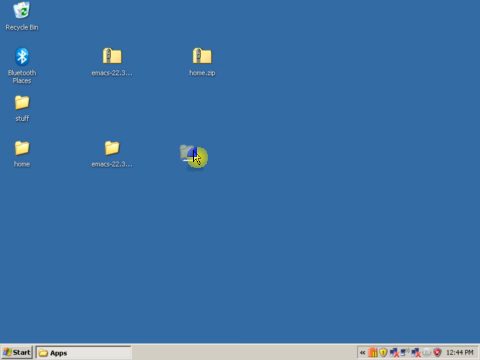
drag(22, 150, 200, 150)
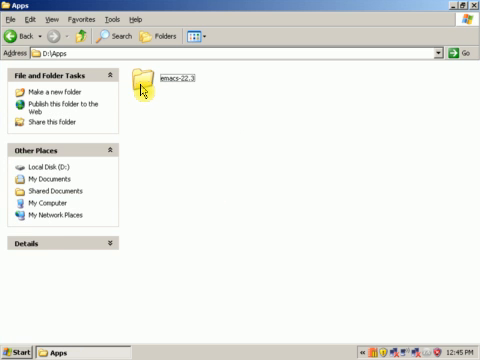
Rename the folder to emacs and launch runemacs.exe from its bin folder
click(168, 78)
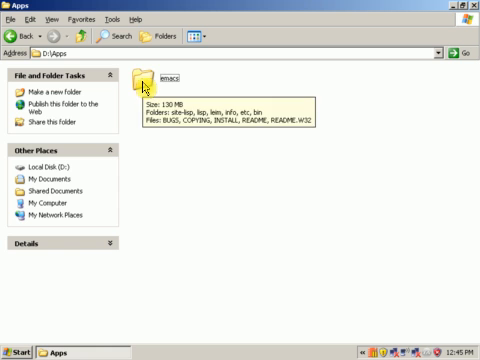
double_click(162, 72)
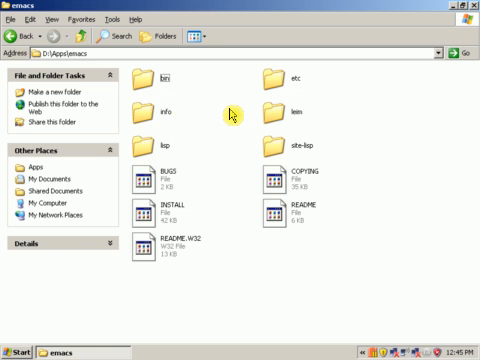
click(156, 78)
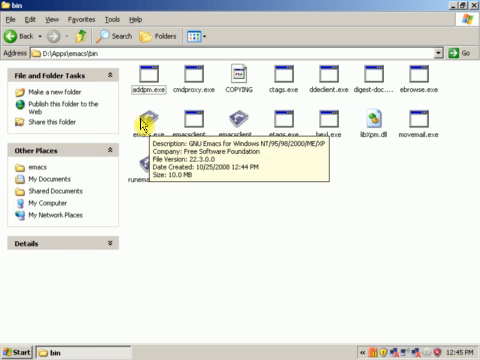
double_click(144, 130)
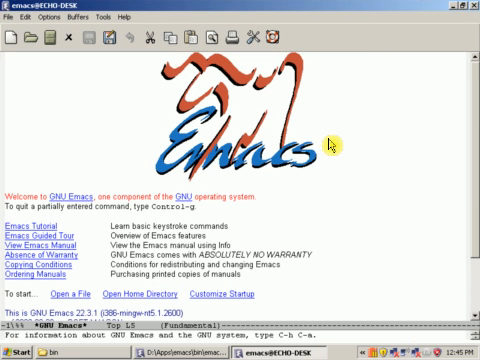
mouse_move(368, 132)
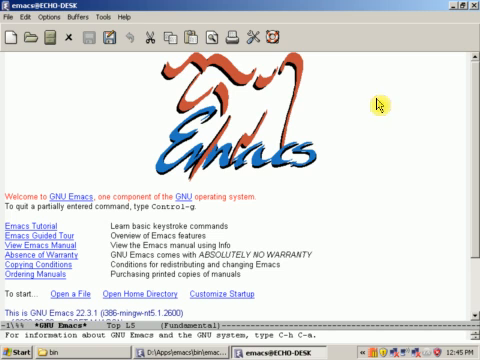
mouse_move(388, 12)
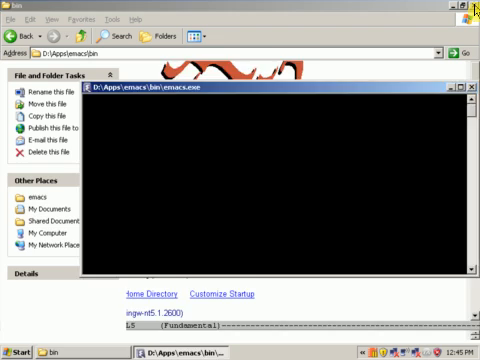
Close the remaining Explorer bin window so only the desktop shows
click(472, 88)
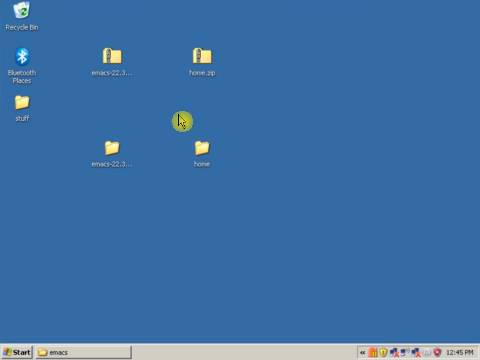
Copy the desktop home folder into D:\Apps\emacs and copy its .emacs file alongside it
right_click(200, 158)
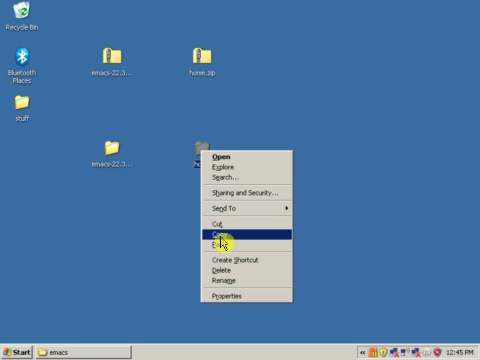
click(216, 156)
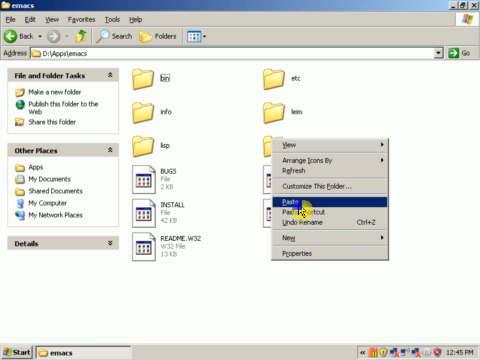
click(280, 206)
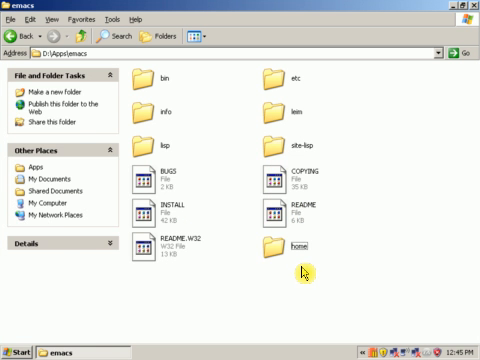
double_click(292, 248)
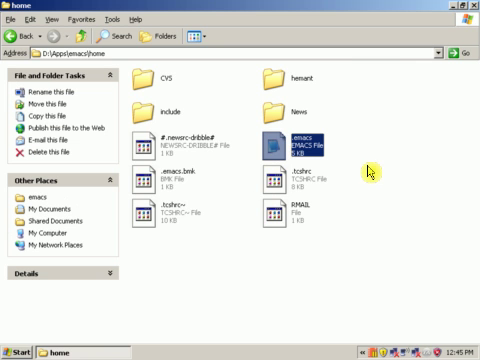
mouse_move(292, 150)
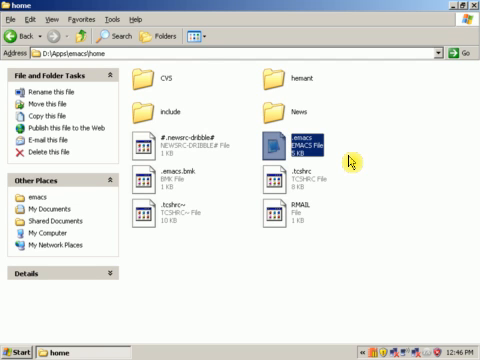
right_click(288, 142)
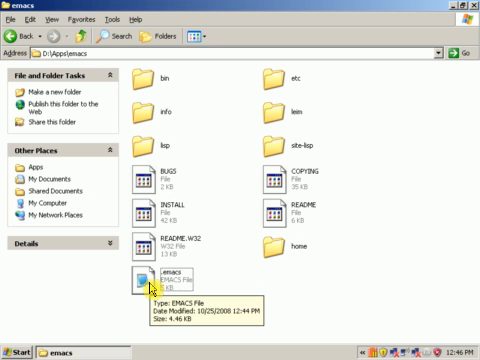
In Notepad, point the .emacs lispdir definition at D:\Apps\emacs\site-lisp
double_click(158, 280)
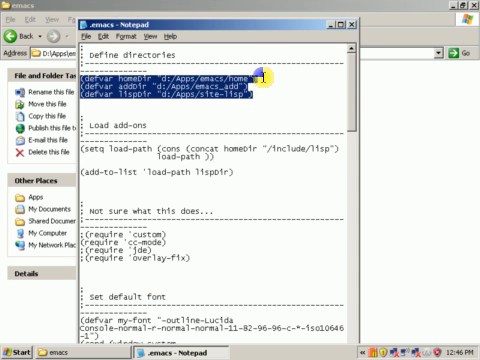
click(270, 74)
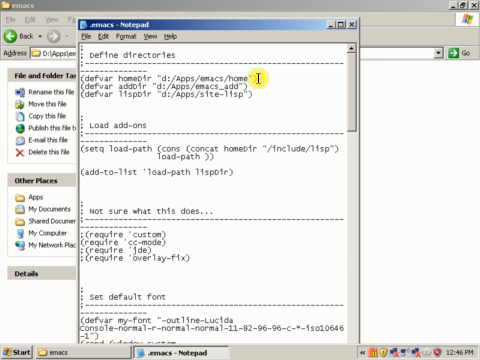
double_click(200, 76)
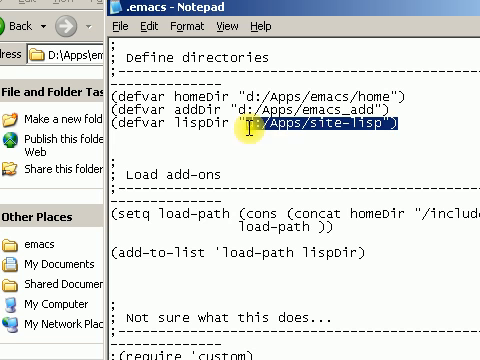
click(400, 128)
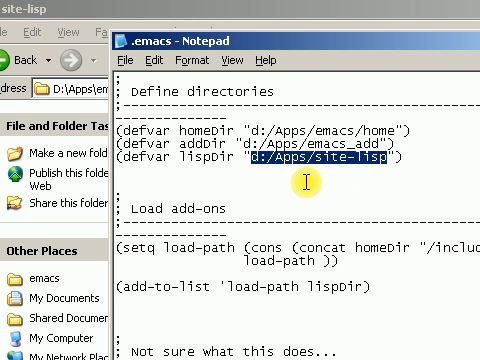
text(D:\Apps\emacs\site-lisp)
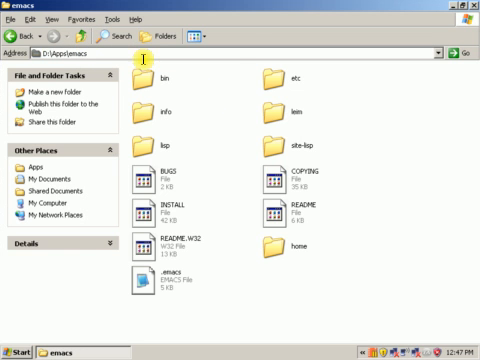
Launch runemacs.exe from the bin folder, see the plain white welcome screen, and close Emacs
double_click(150, 68)
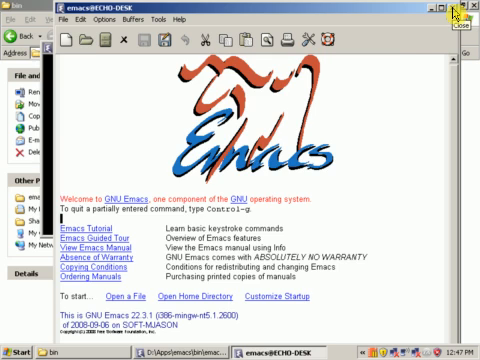
click(466, 12)
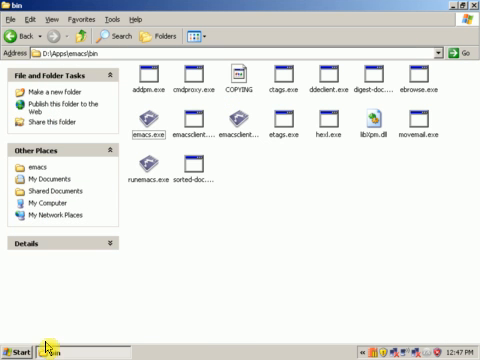
Reach Environment Variables from My Computer's Advanced properties and begin a new user variable
click(22, 352)
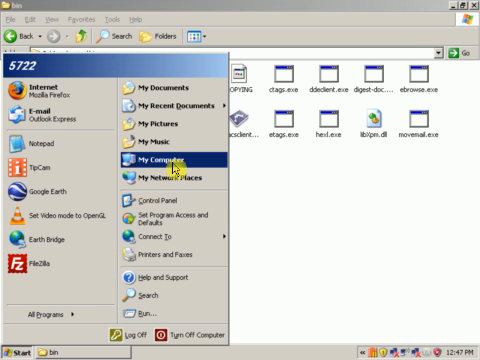
right_click(160, 160)
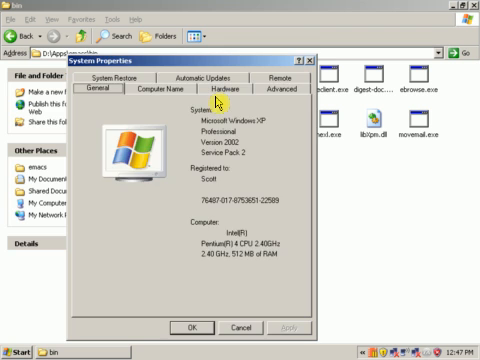
click(278, 92)
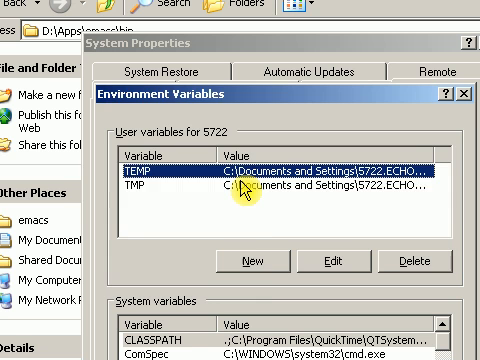
click(244, 258)
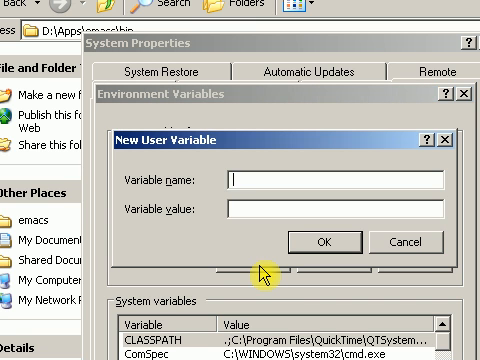
Create user variable HOME pointing to D:\Apps\emacs\home and apply the system settings
text(HOME)
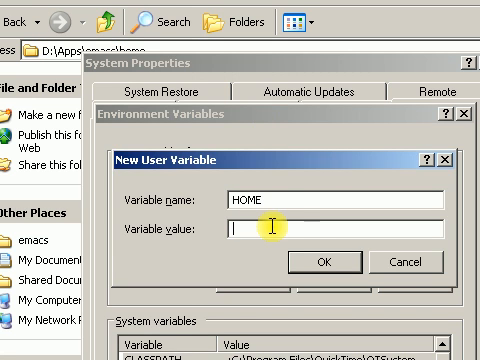
click(324, 260)
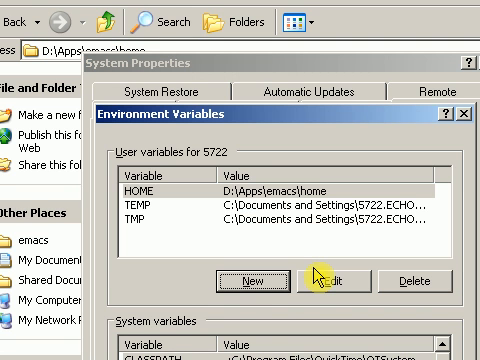
mouse_move(232, 308)
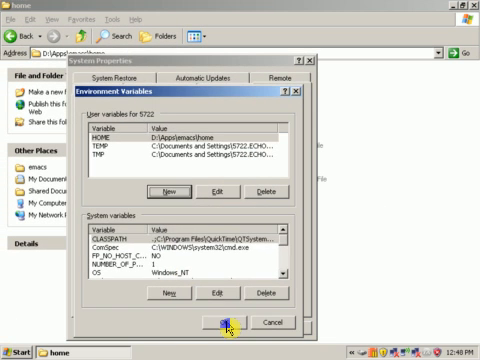
click(224, 320)
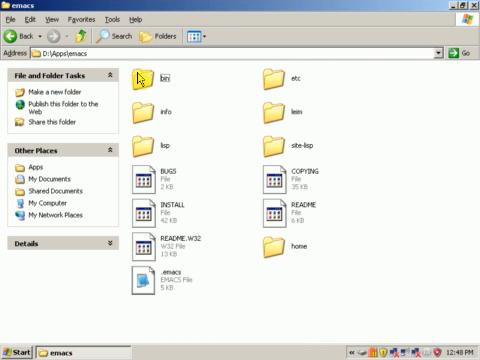
Launch runemacs.exe and confirm the black-background custom welcome screen now loads
double_click(160, 72)
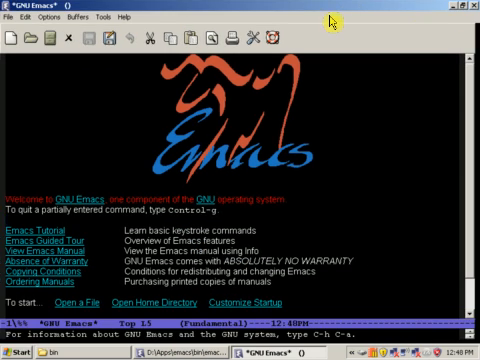
mouse_move(336, 216)
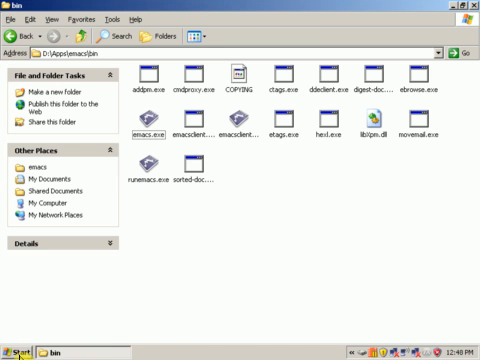
Reach Environment Variables via My Computer Properties > Advanced
click(20, 350)
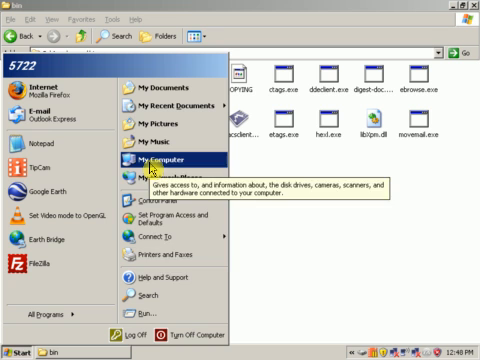
right_click(160, 160)
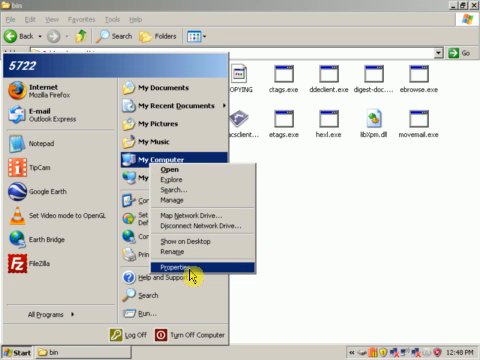
click(184, 266)
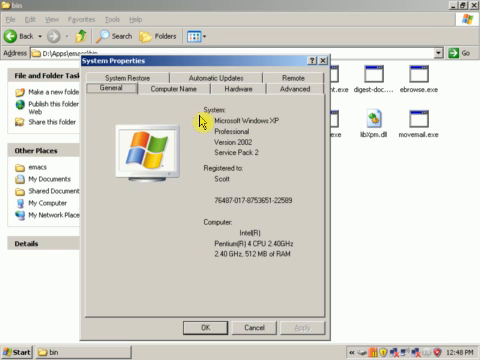
click(284, 92)
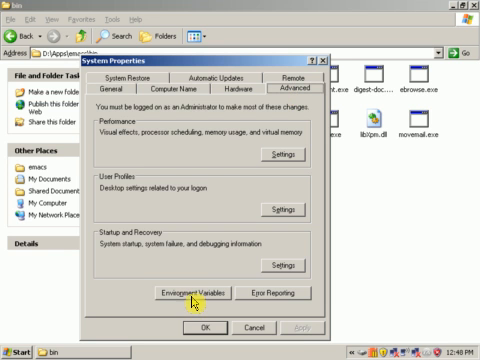
click(200, 290)
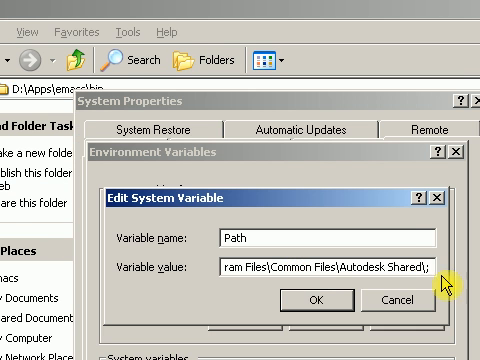
Append ;D:\Apps\emacs\bin to the system Path, apply it, and close the Explorer window
text(;D:\Apps\emacs\bin)
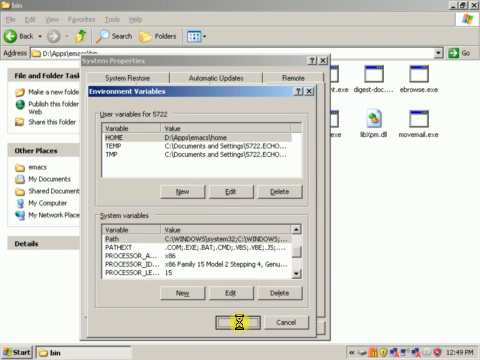
click(228, 322)
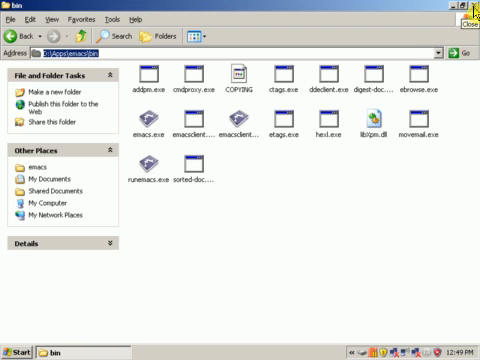
click(468, 16)
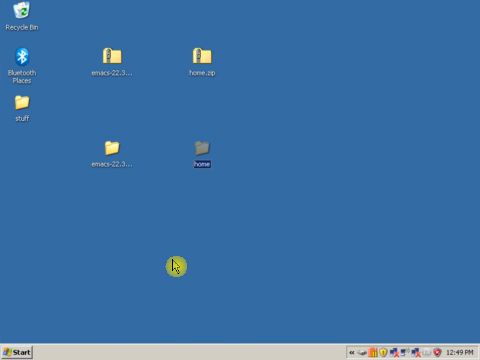